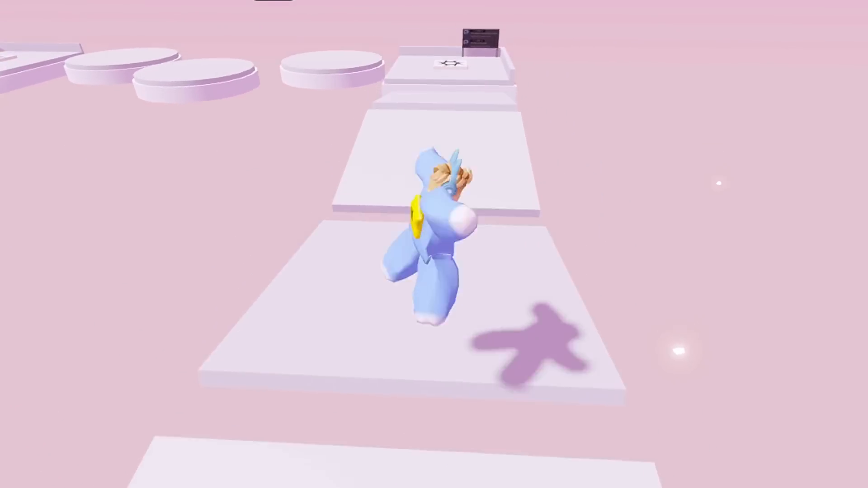
pyautogui.moveTo(426, 238)
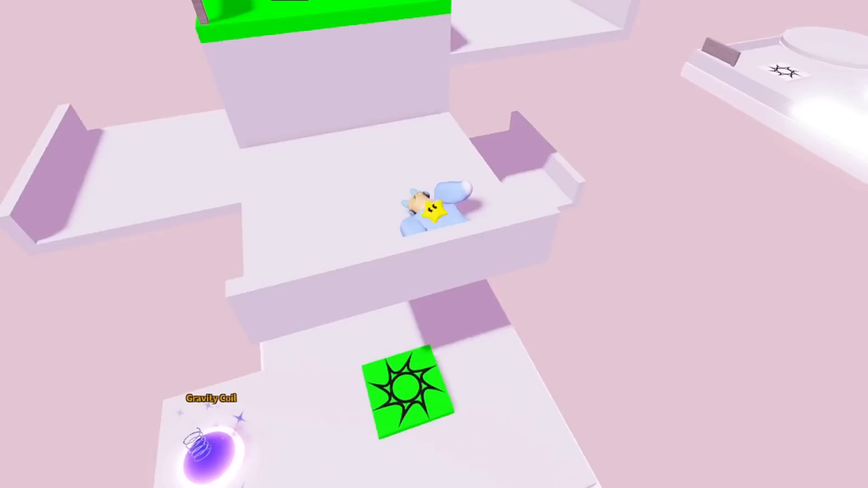
pyautogui.moveTo(434, 217)
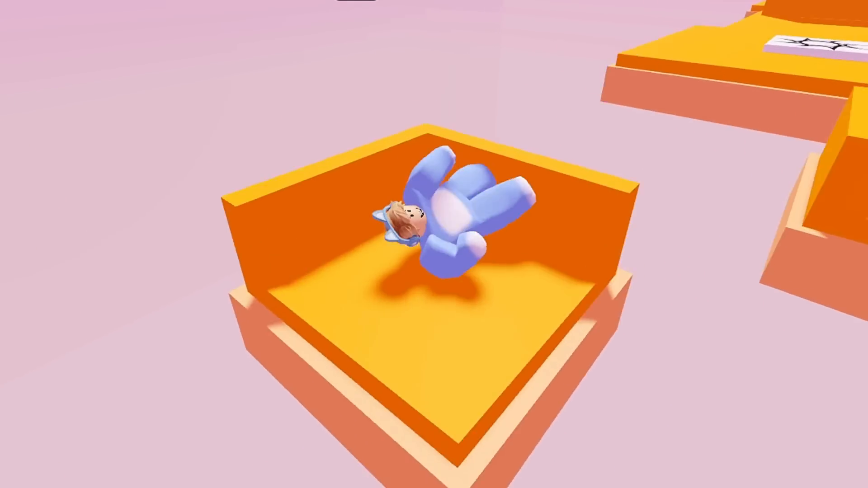
pyautogui.moveTo(420, 232)
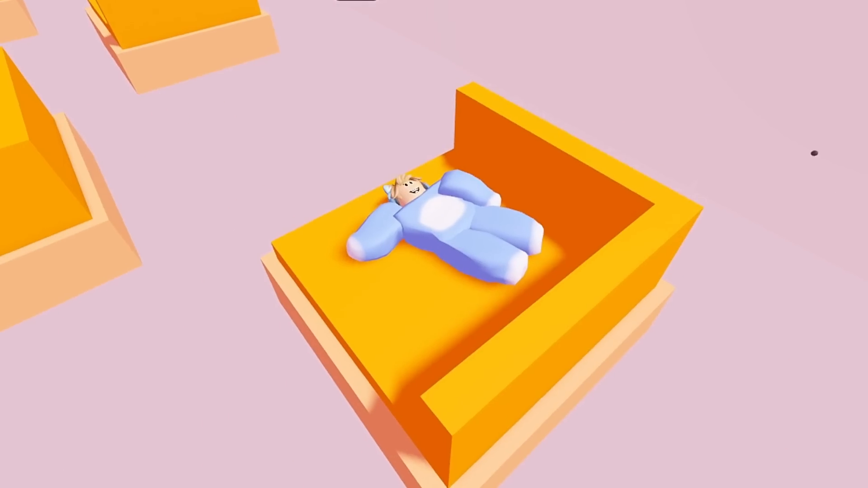